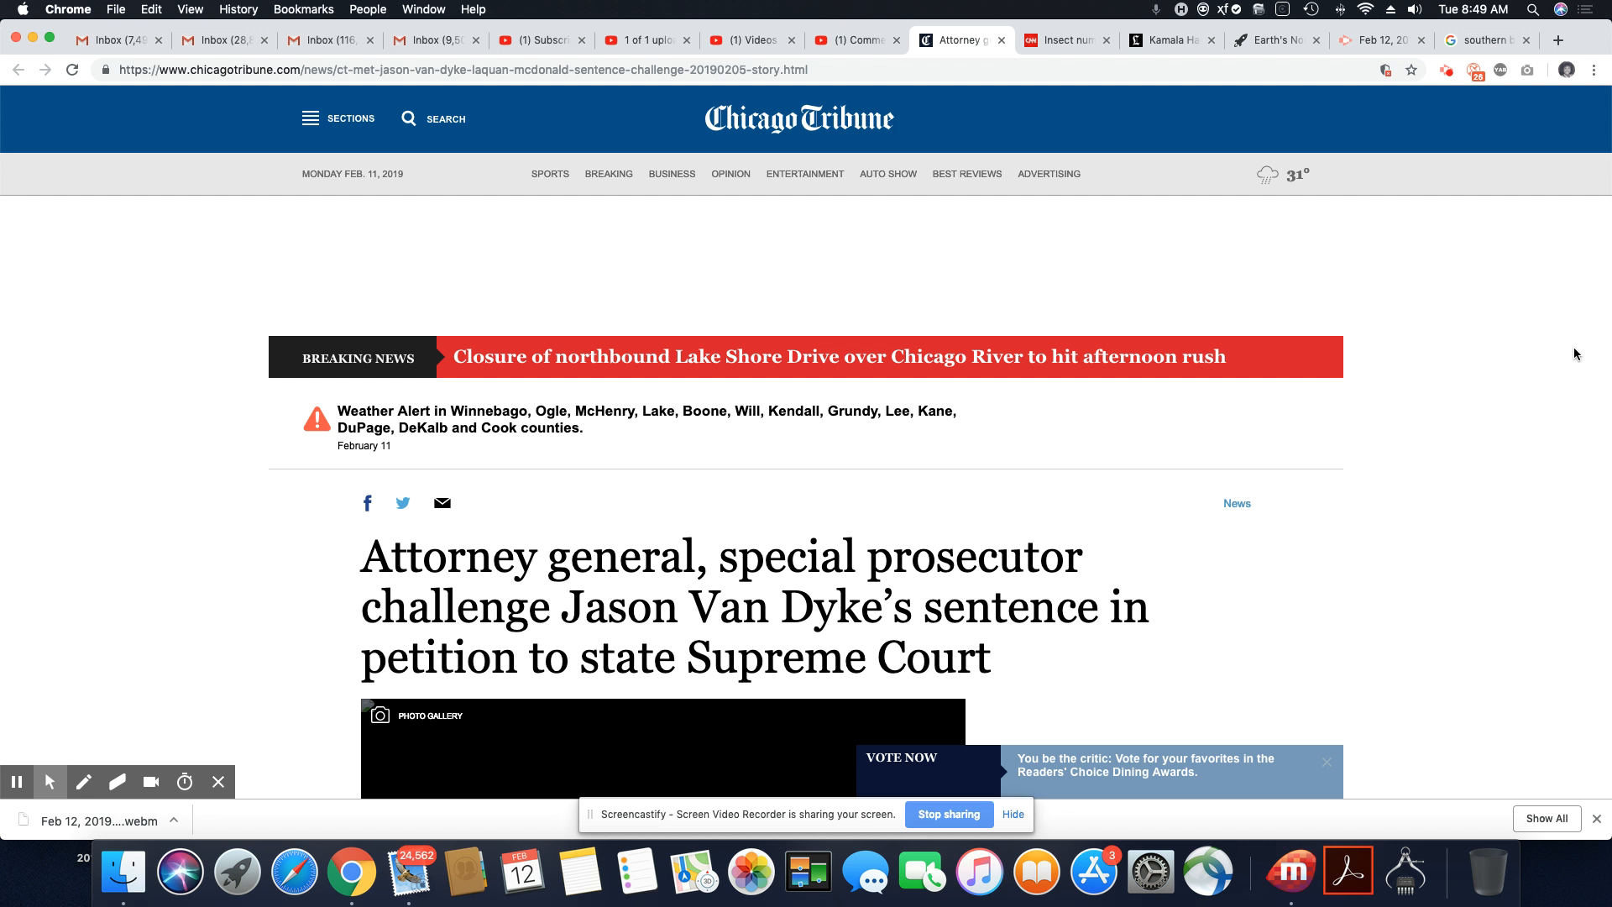
{"action": "scroll", "scroll_direction": "down", "scroll_amount": 3}
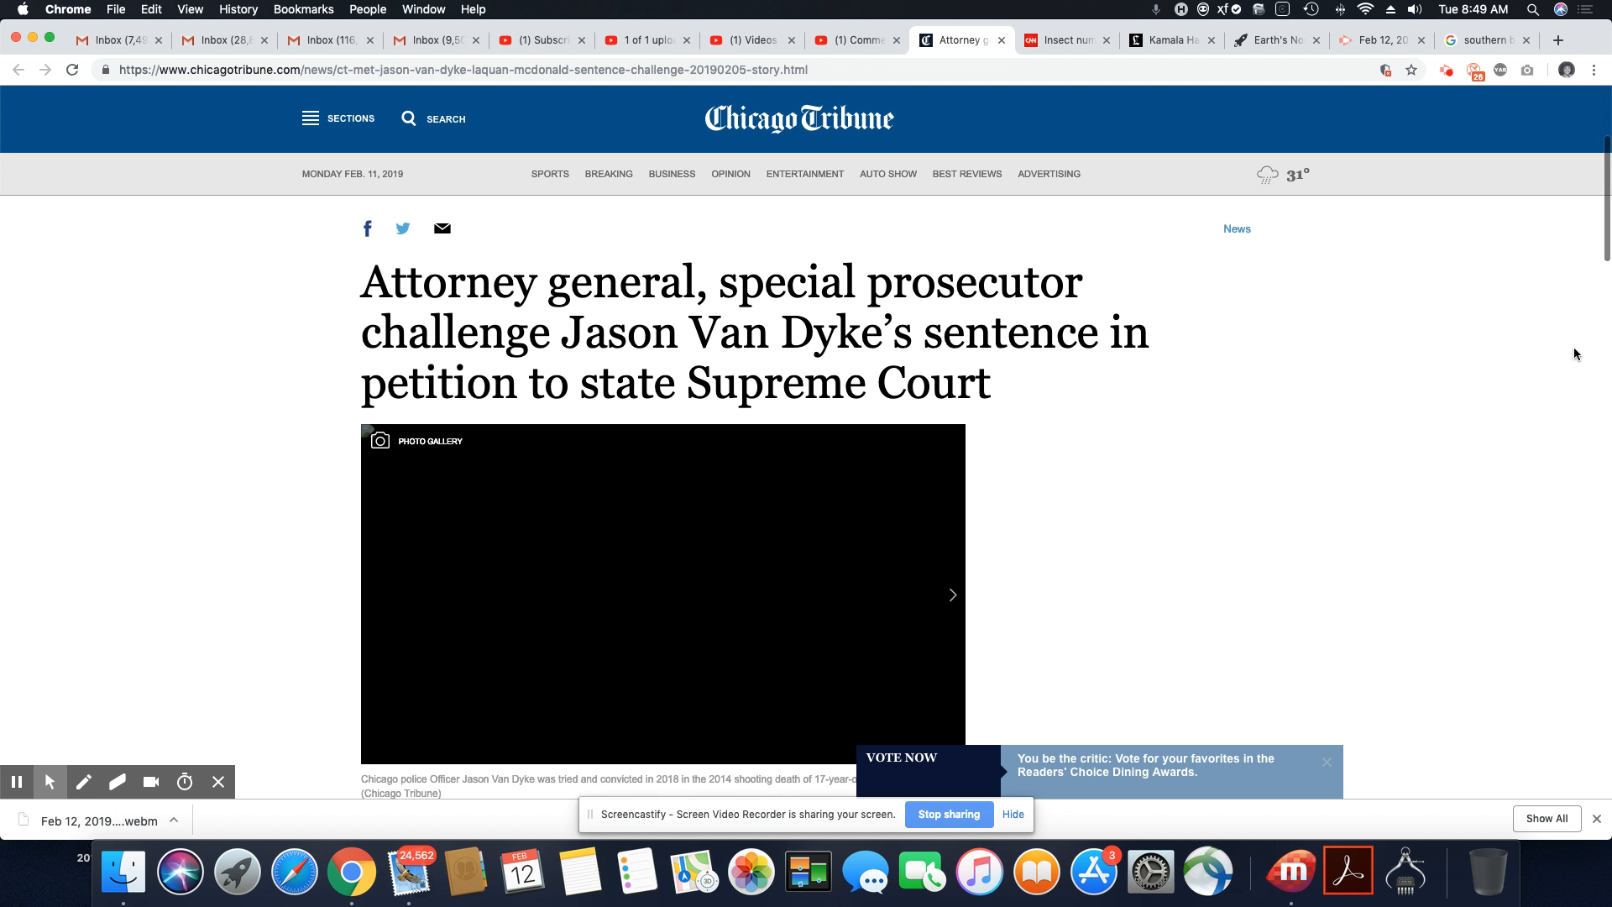
{"action": "scroll", "scroll_direction": "down", "scroll_amount": 3}
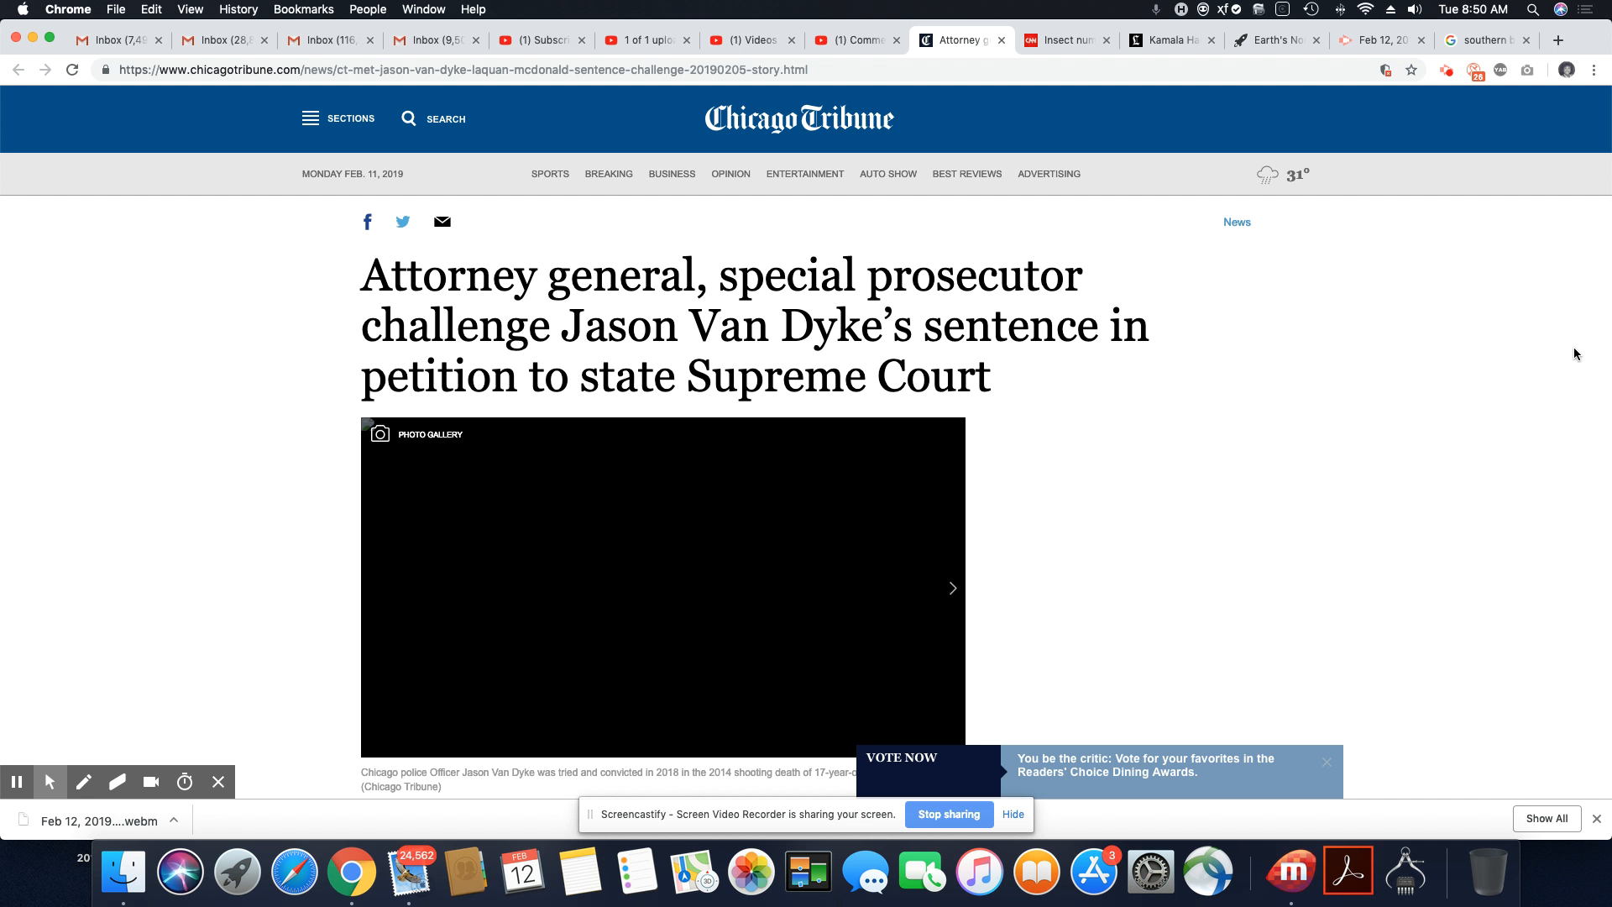
{"action": "scroll", "scroll_direction": "down", "scroll_amount": 3}
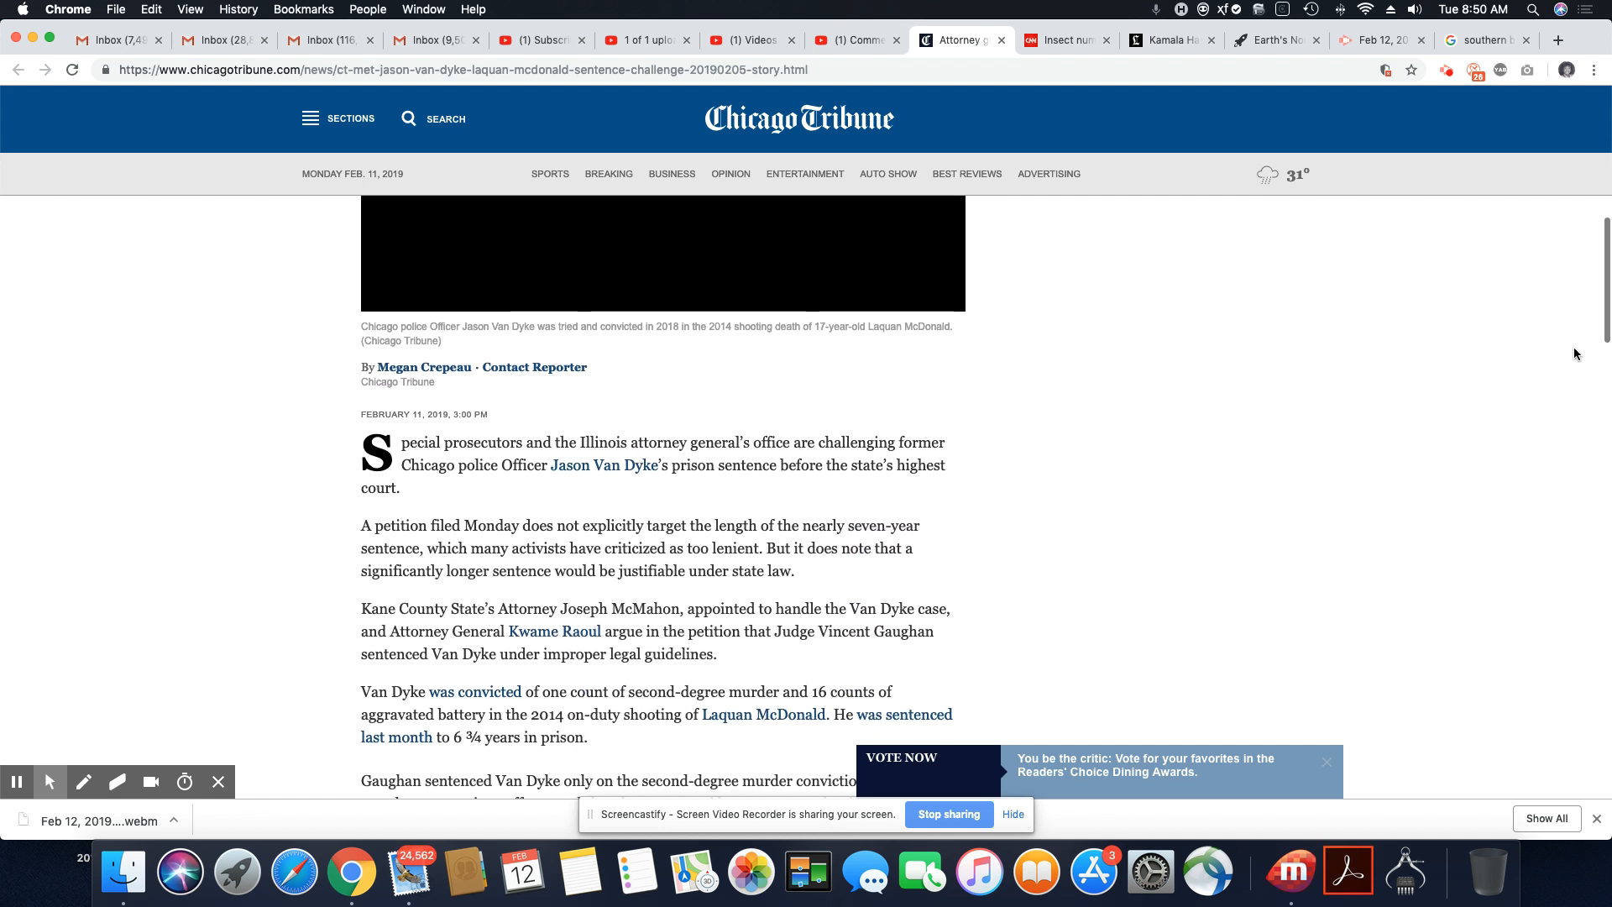
{"action": "scroll", "scroll_direction": "down", "scroll_amount": 3}
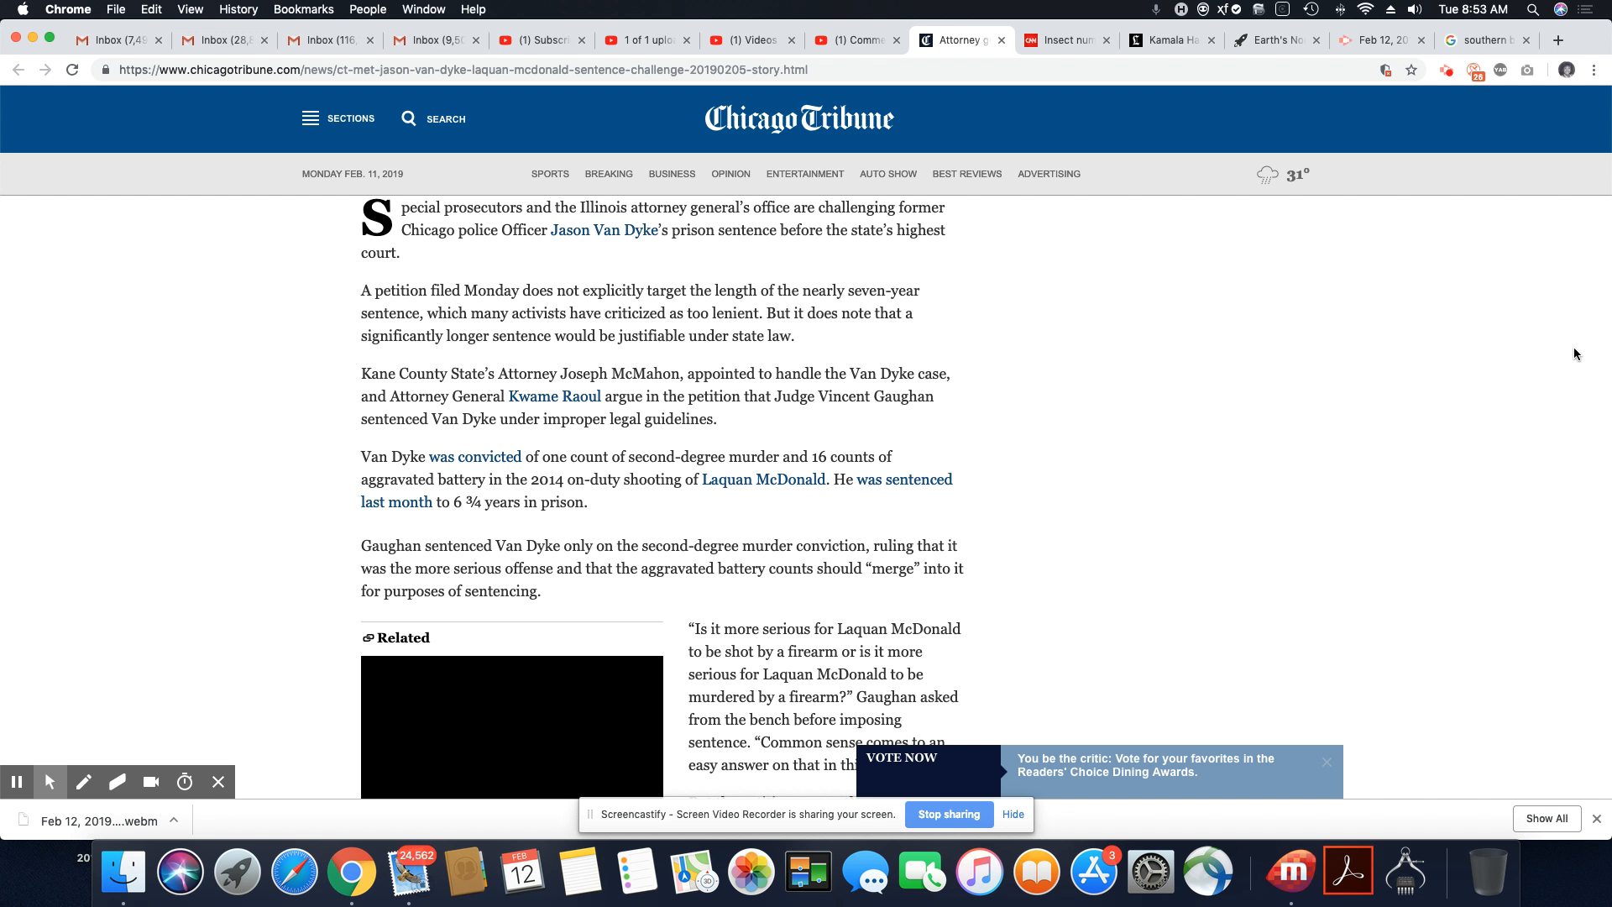
{"action": "scroll", "scroll_direction": "down", "scroll_amount": 3}
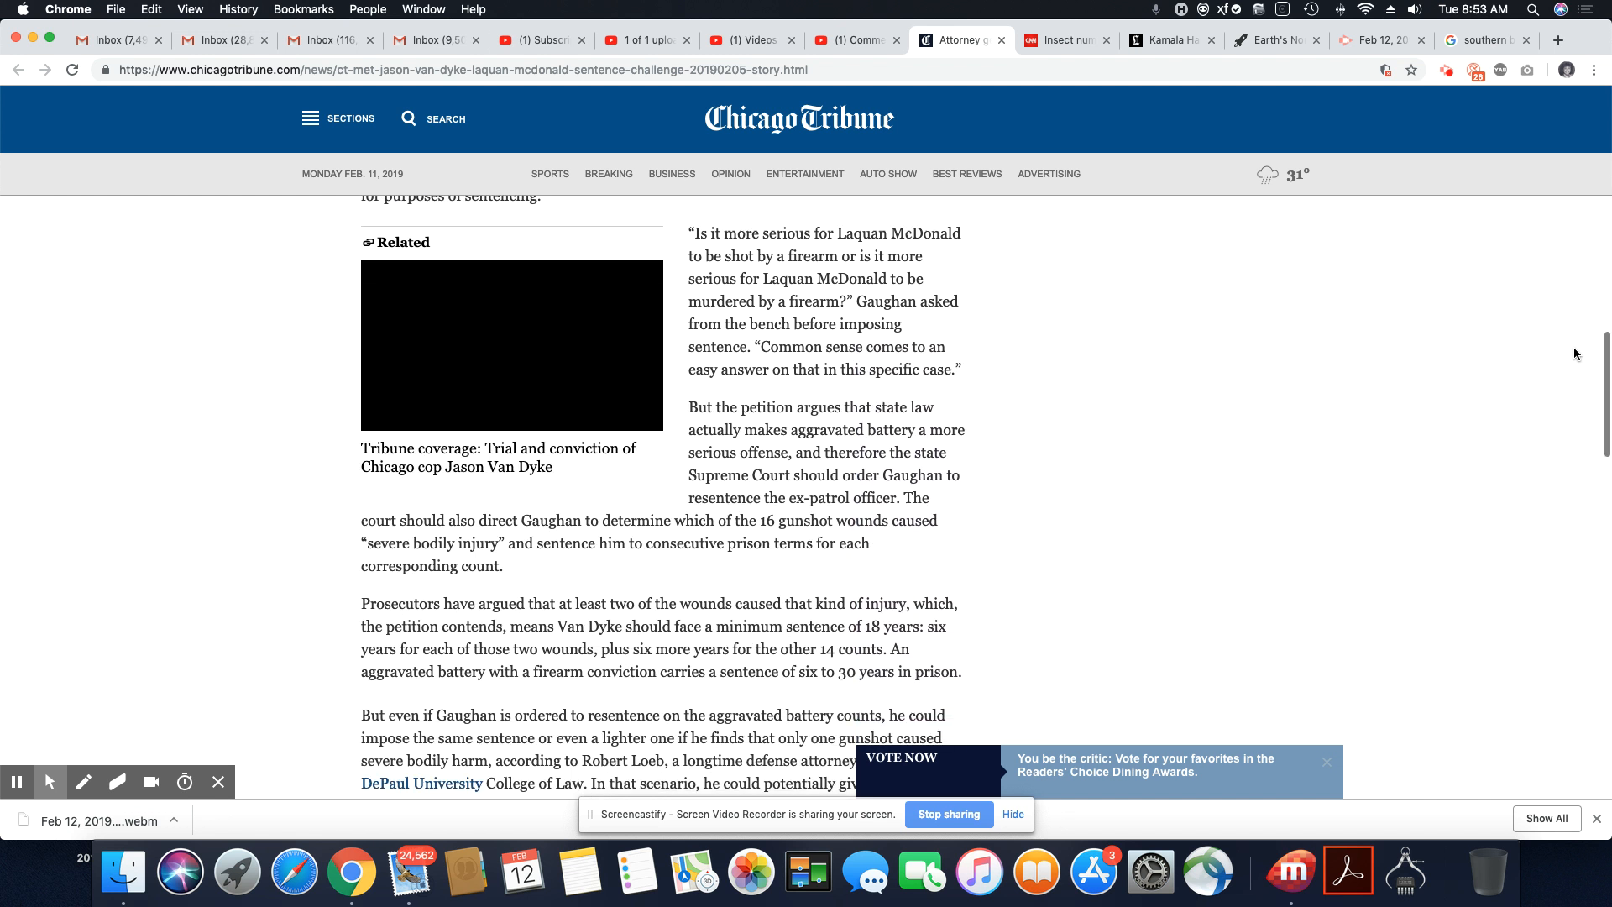
{"action": "scroll", "scroll_direction": "down", "scroll_amount": 3}
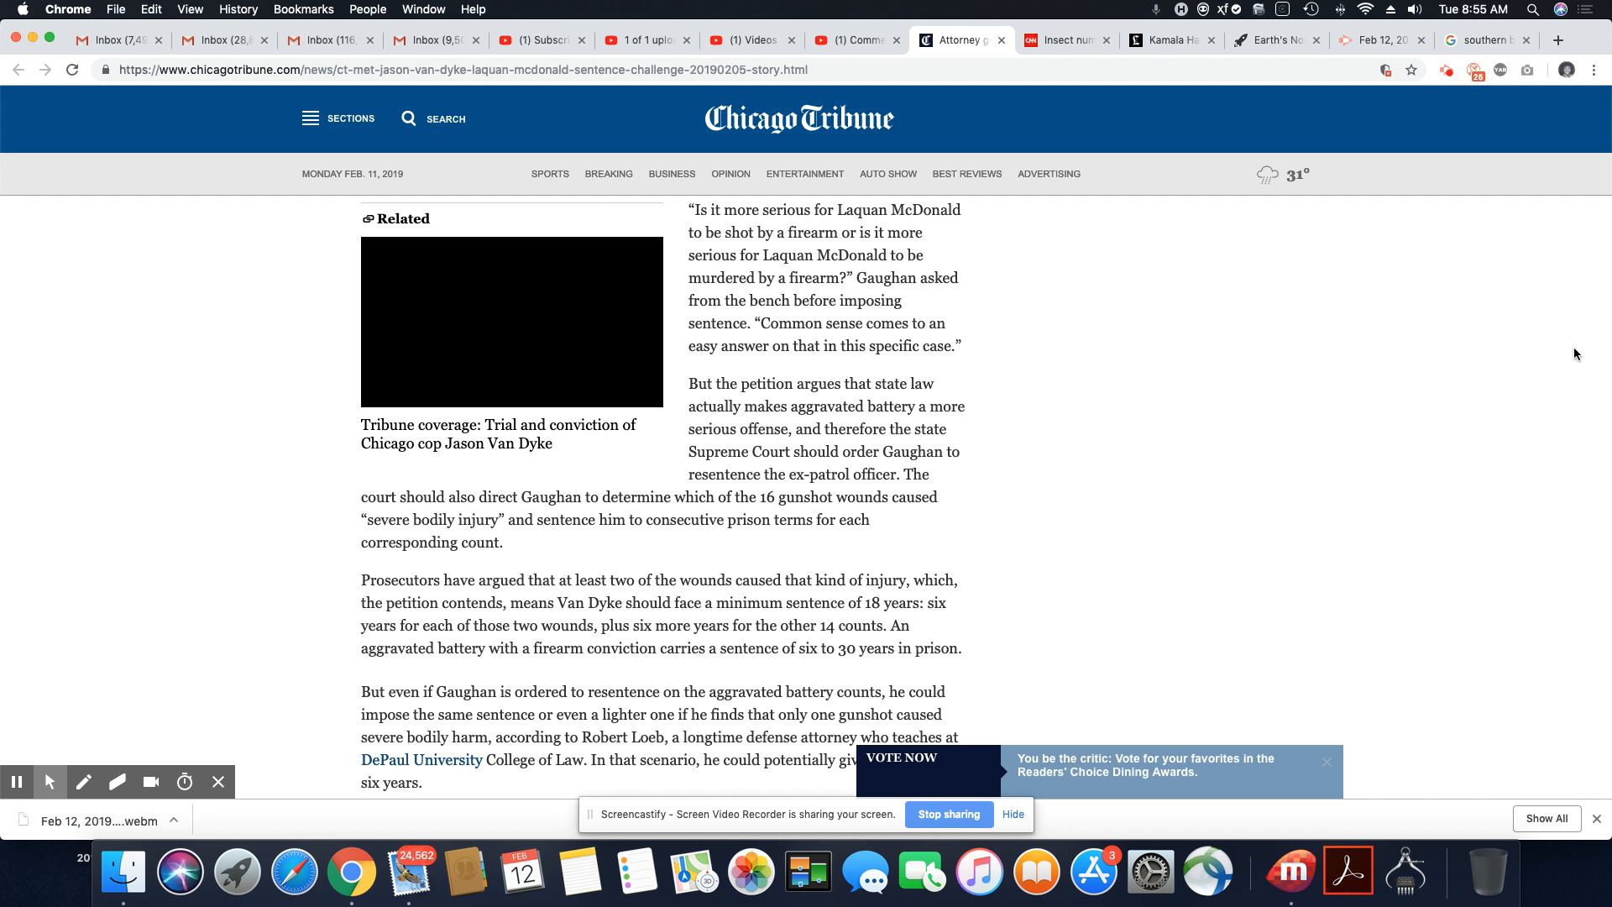
{"action": "scroll", "scroll_direction": "down", "scroll_amount": 3}
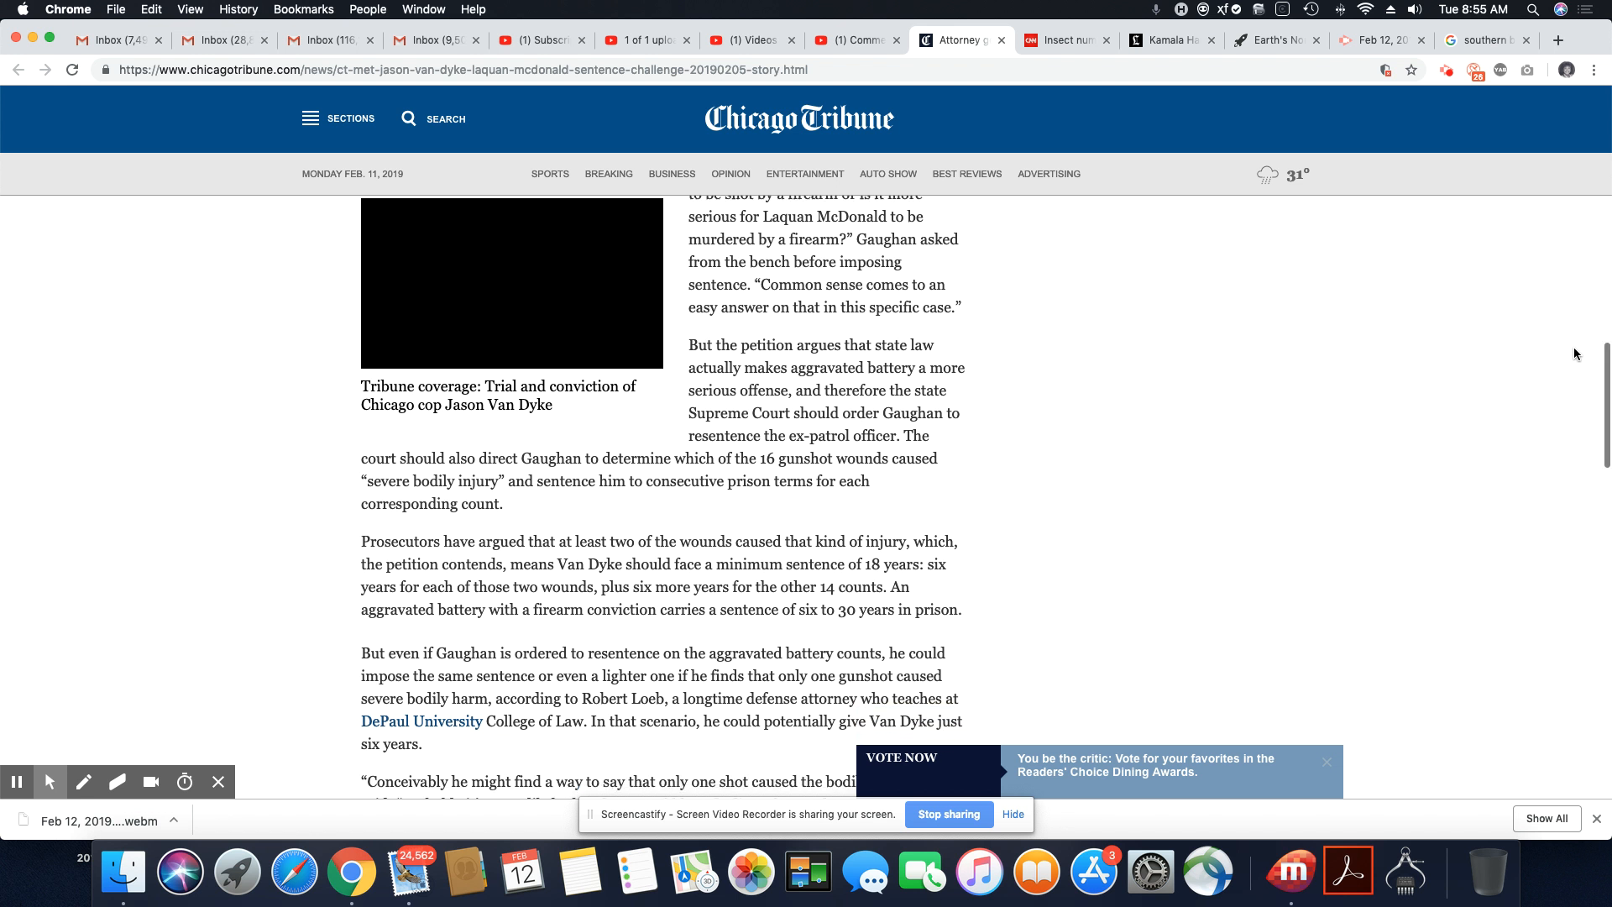
{"action": "scroll", "scroll_direction": "down", "scroll_amount": 3}
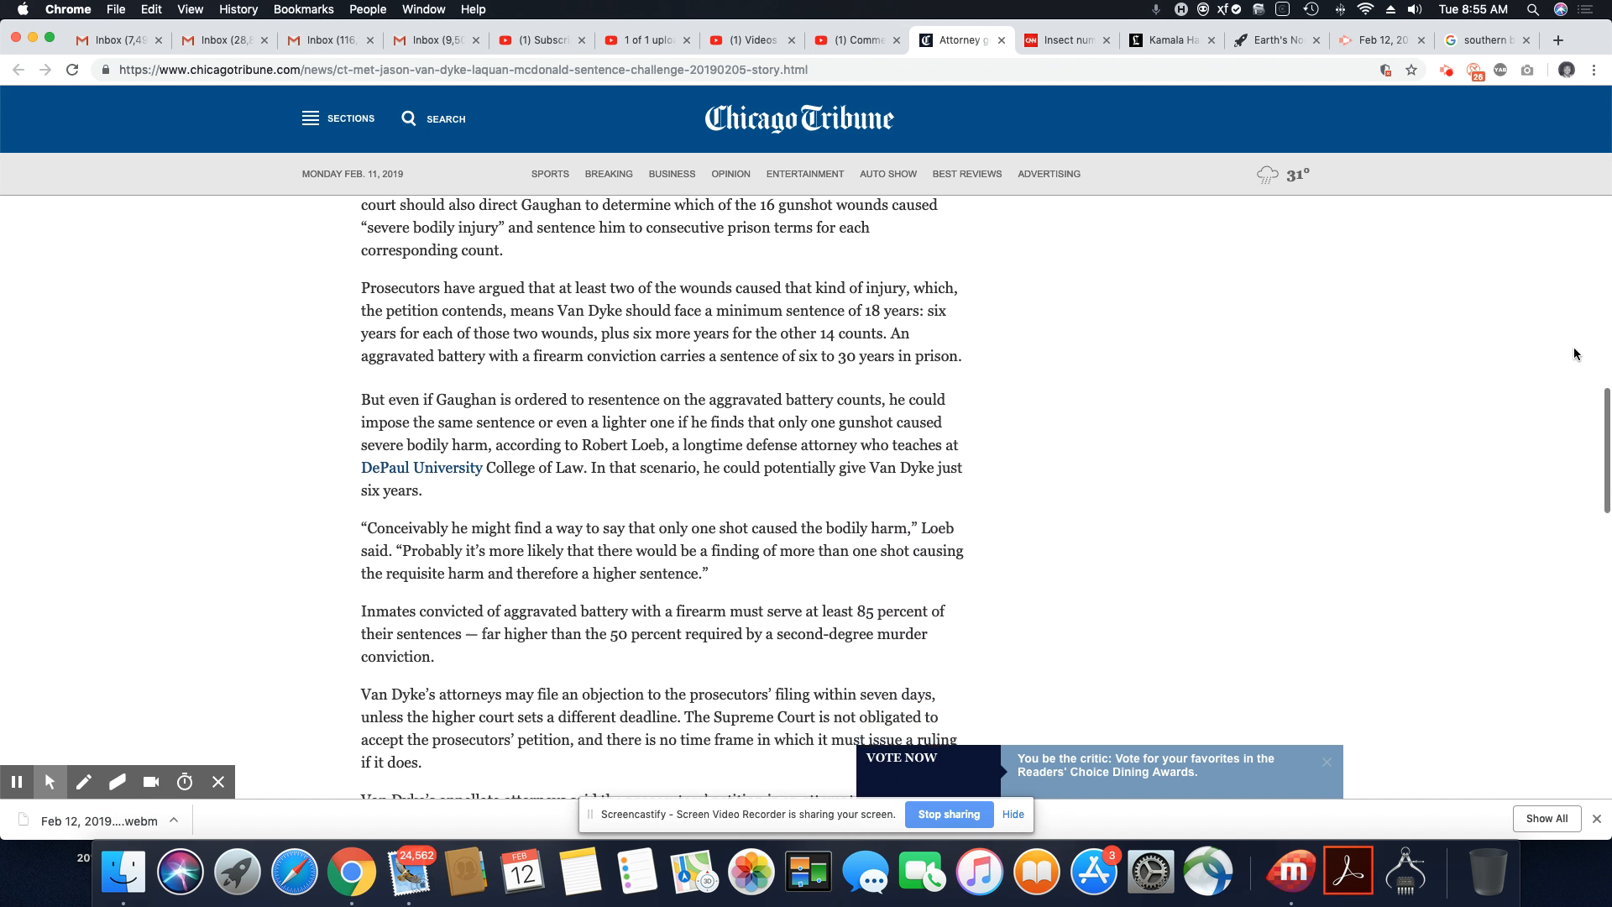
{"action": "scroll", "scroll_direction": "down", "scroll_amount": 3}
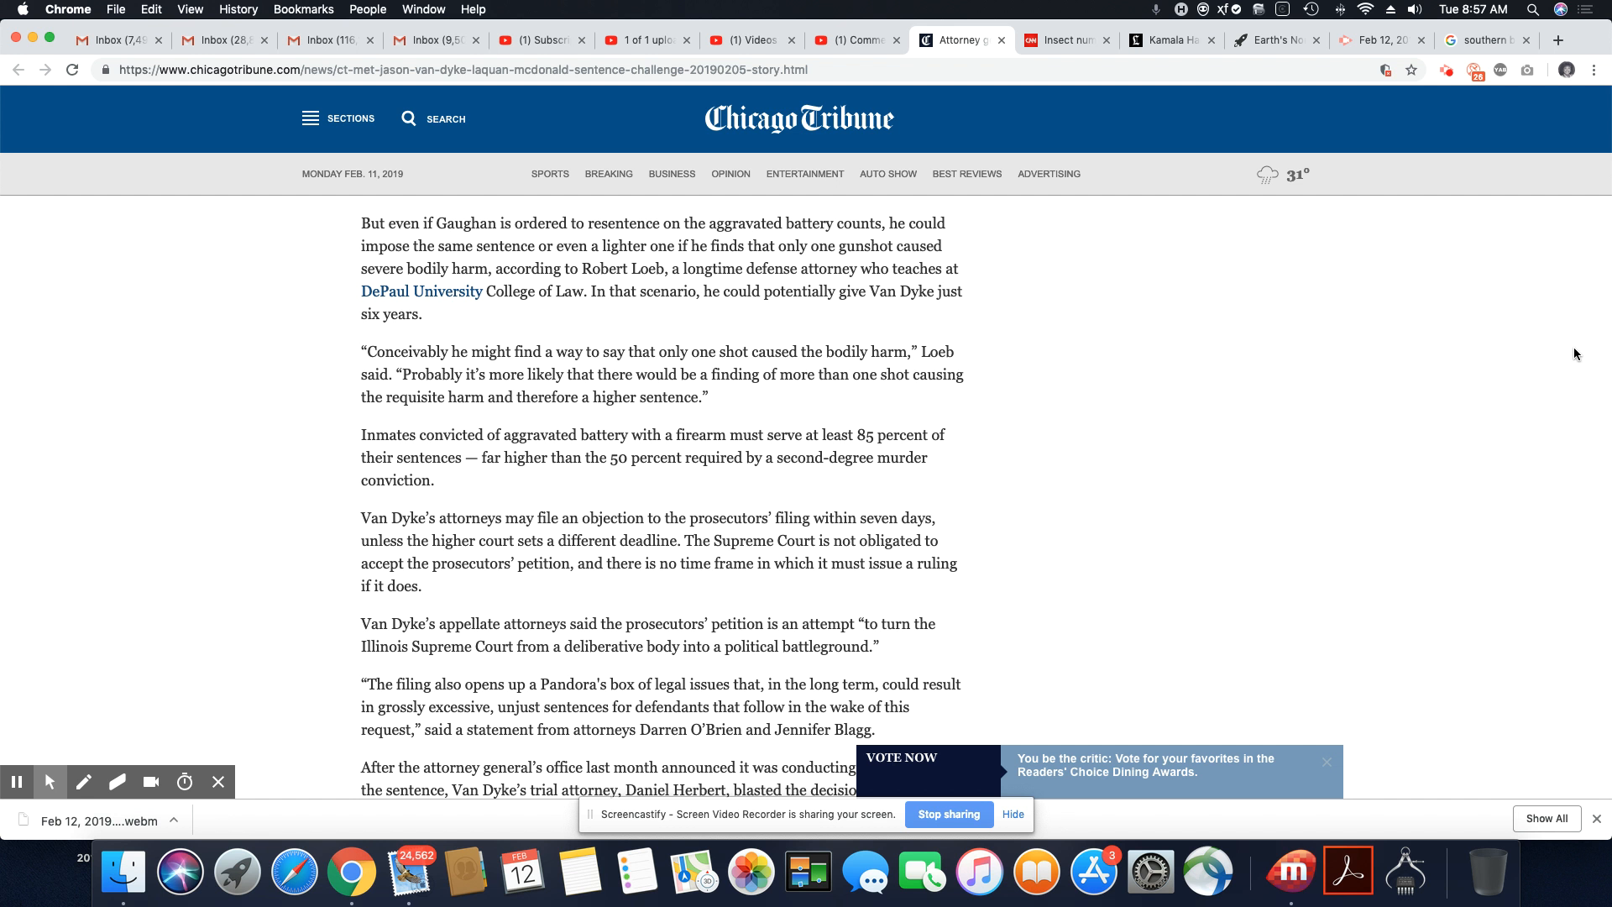
{"action": "scroll", "scroll_direction": "down", "scroll_amount": 3}
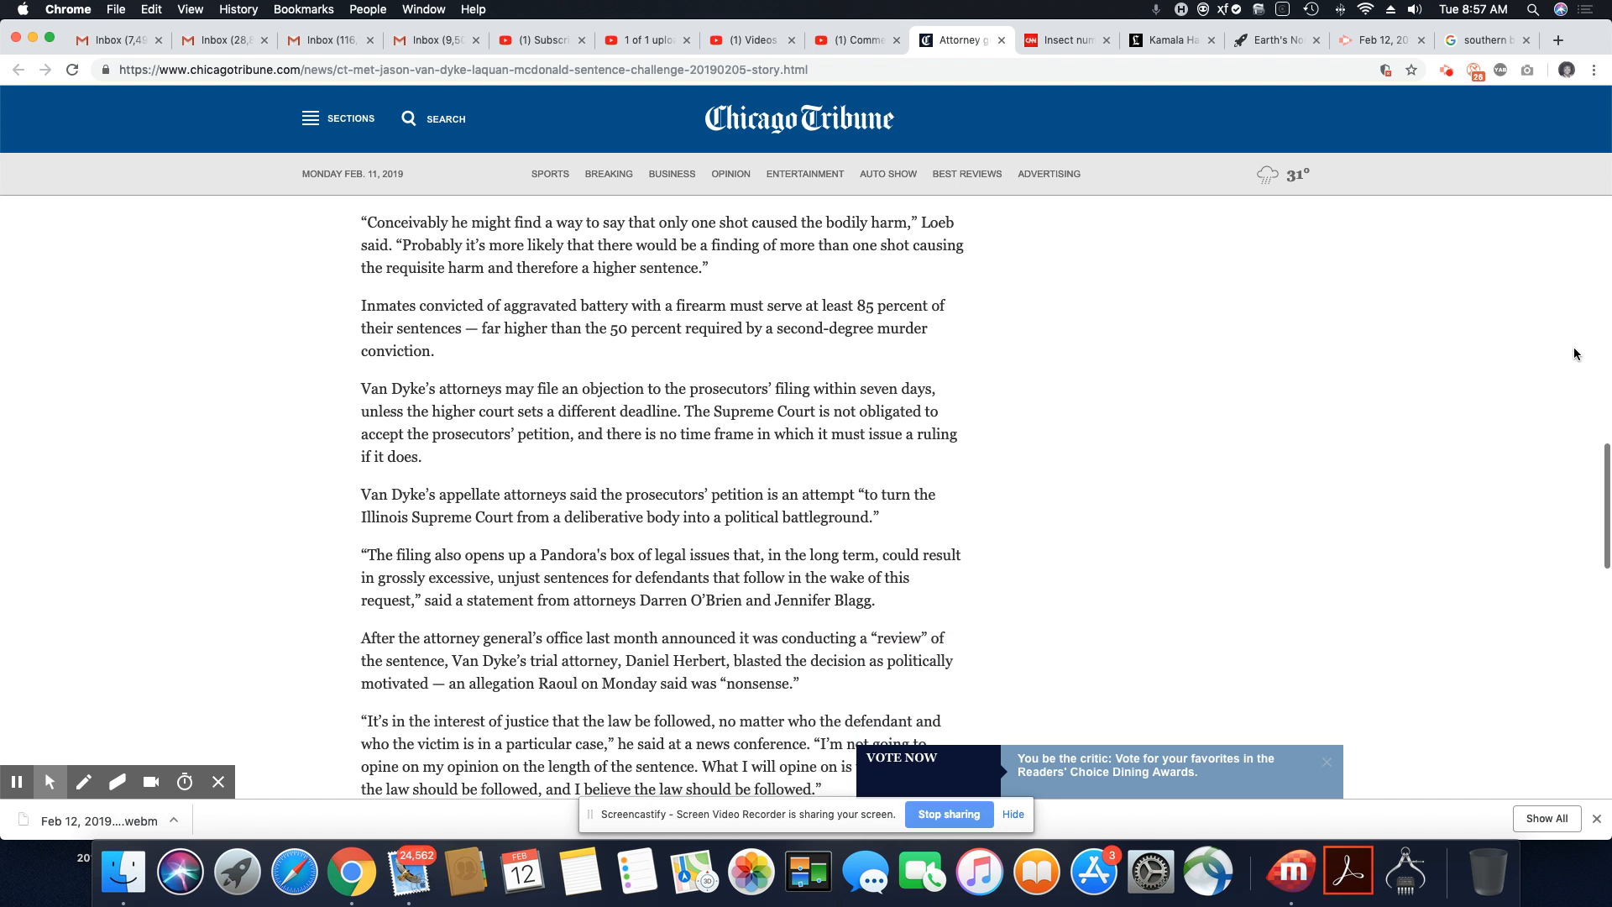
{"action": "scroll", "scroll_direction": "down", "scroll_amount": 3}
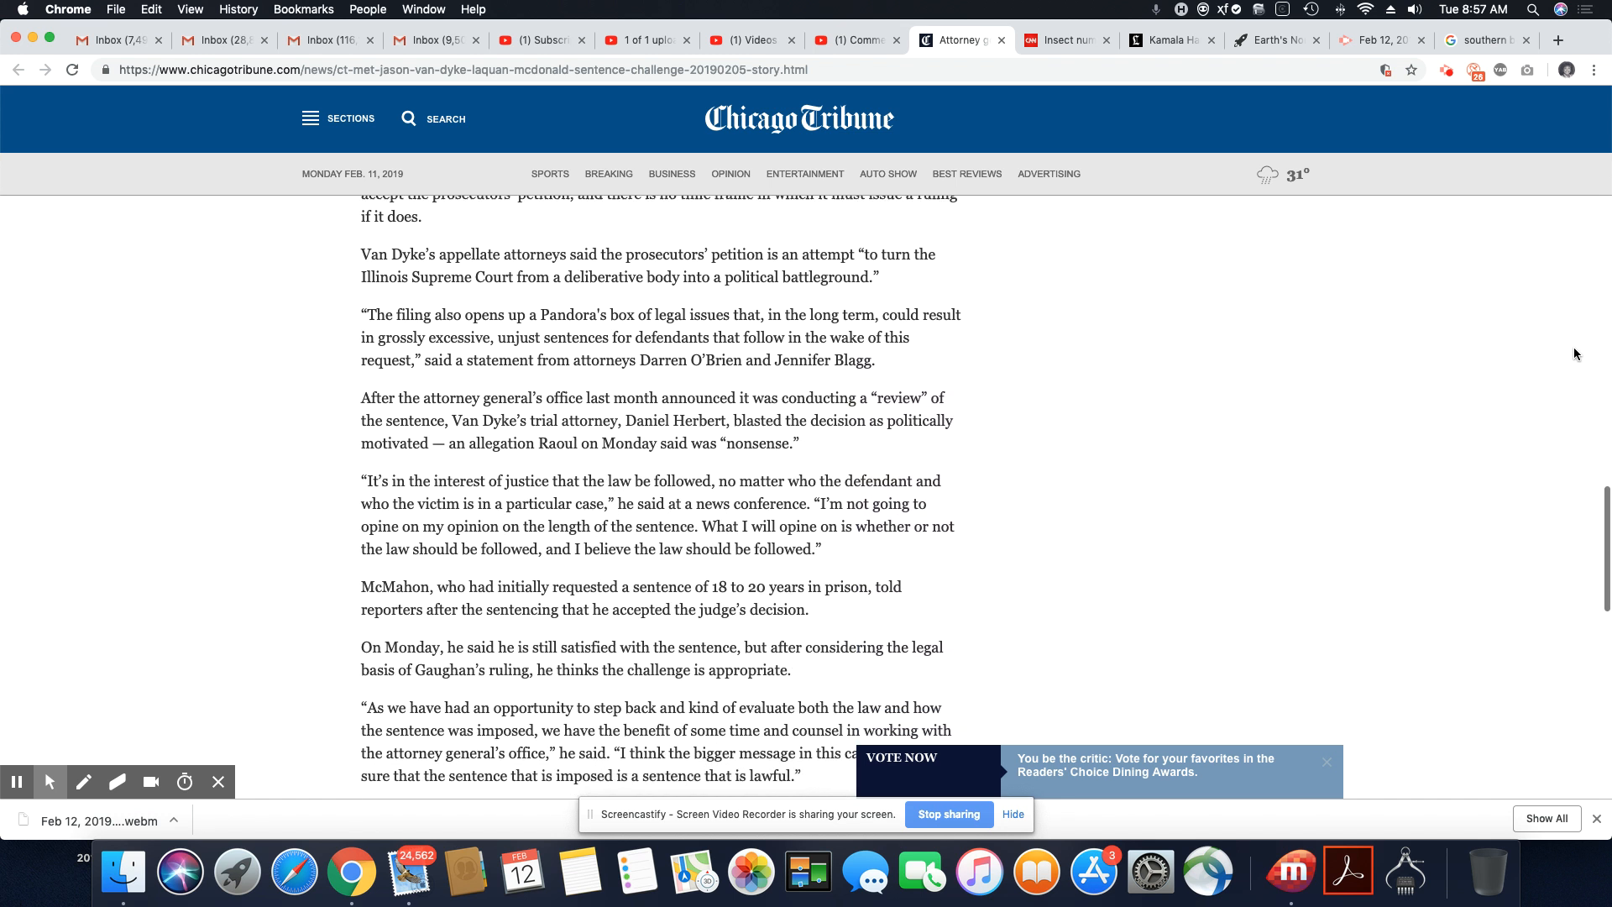
{"action": "scroll", "scroll_direction": "down", "scroll_amount": 3}
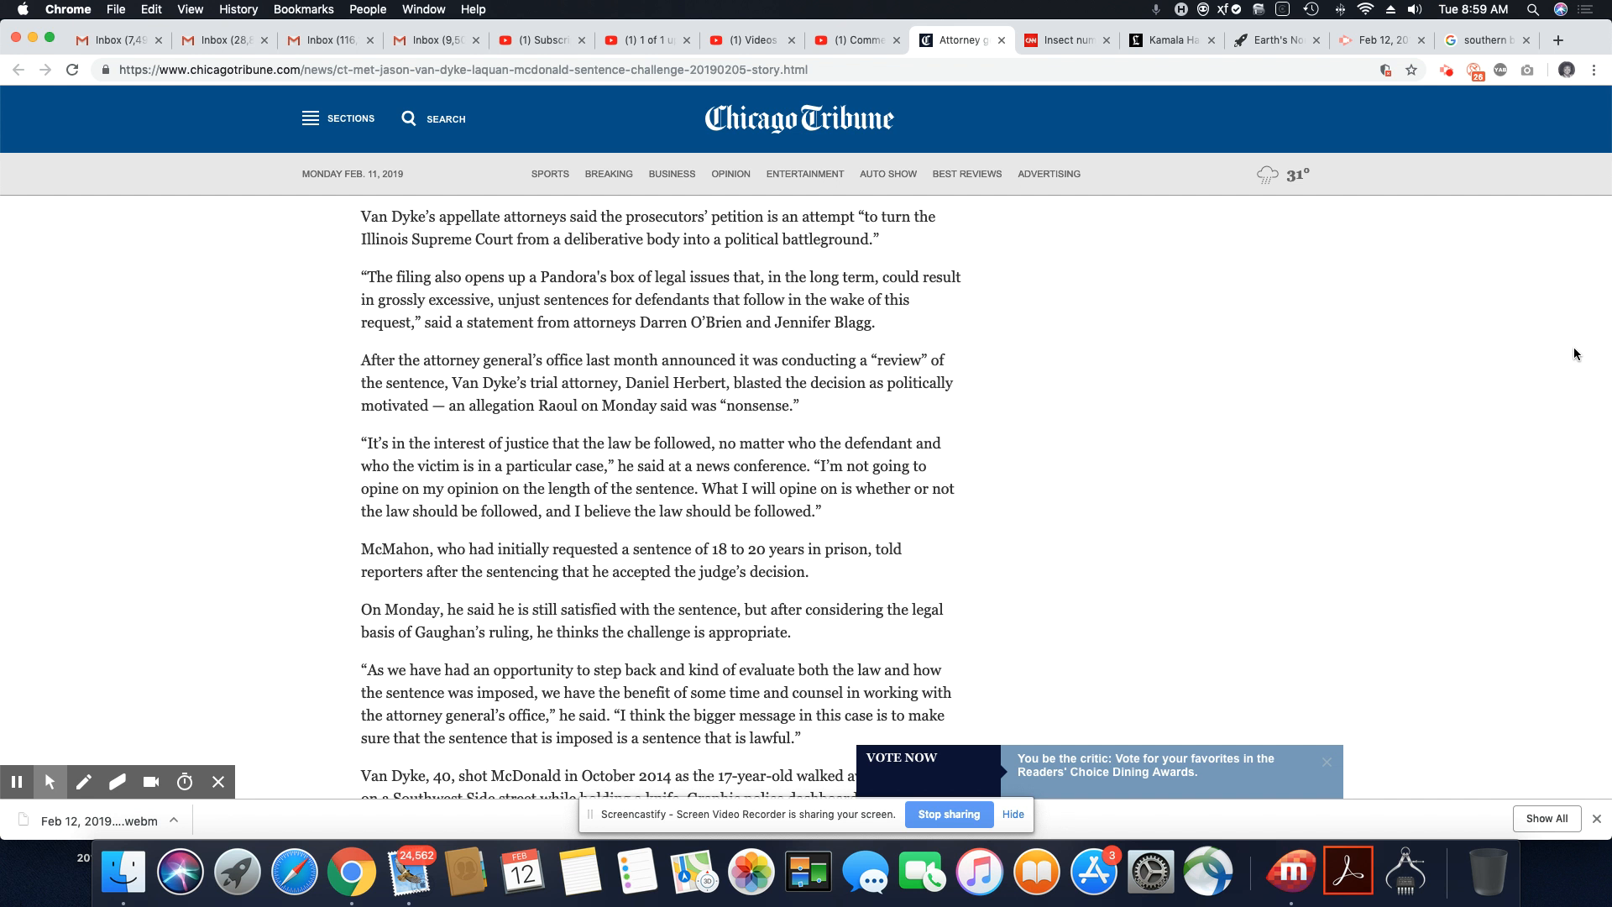
{"action": "scroll", "scroll_direction": "down", "scroll_amount": 3}
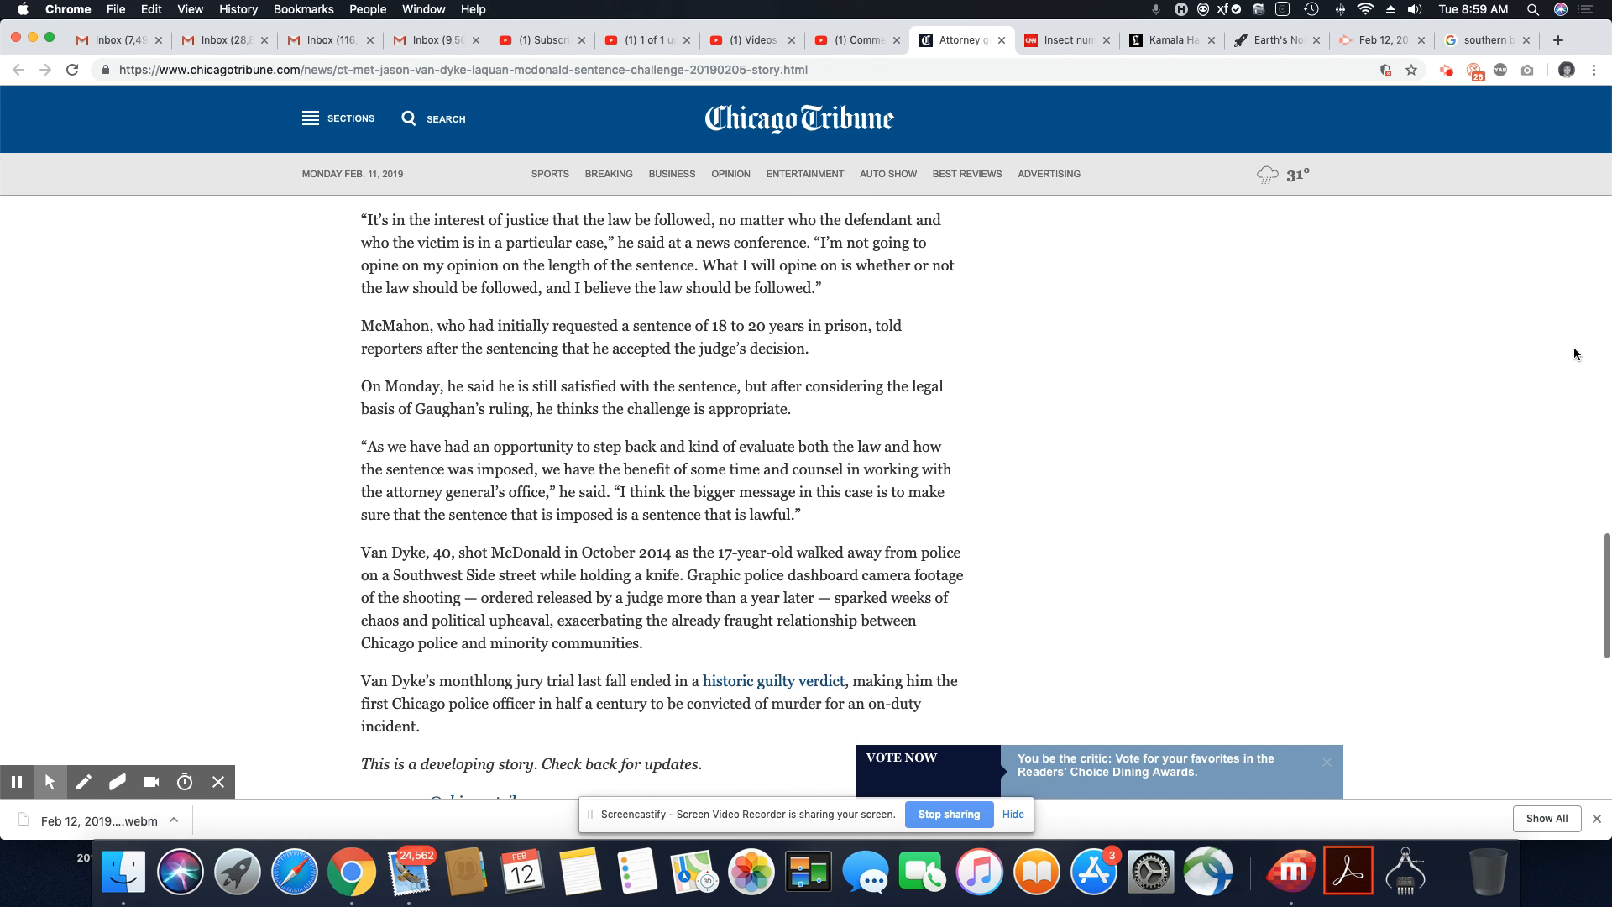
{"action": "scroll", "scroll_direction": "down", "scroll_amount": 3}
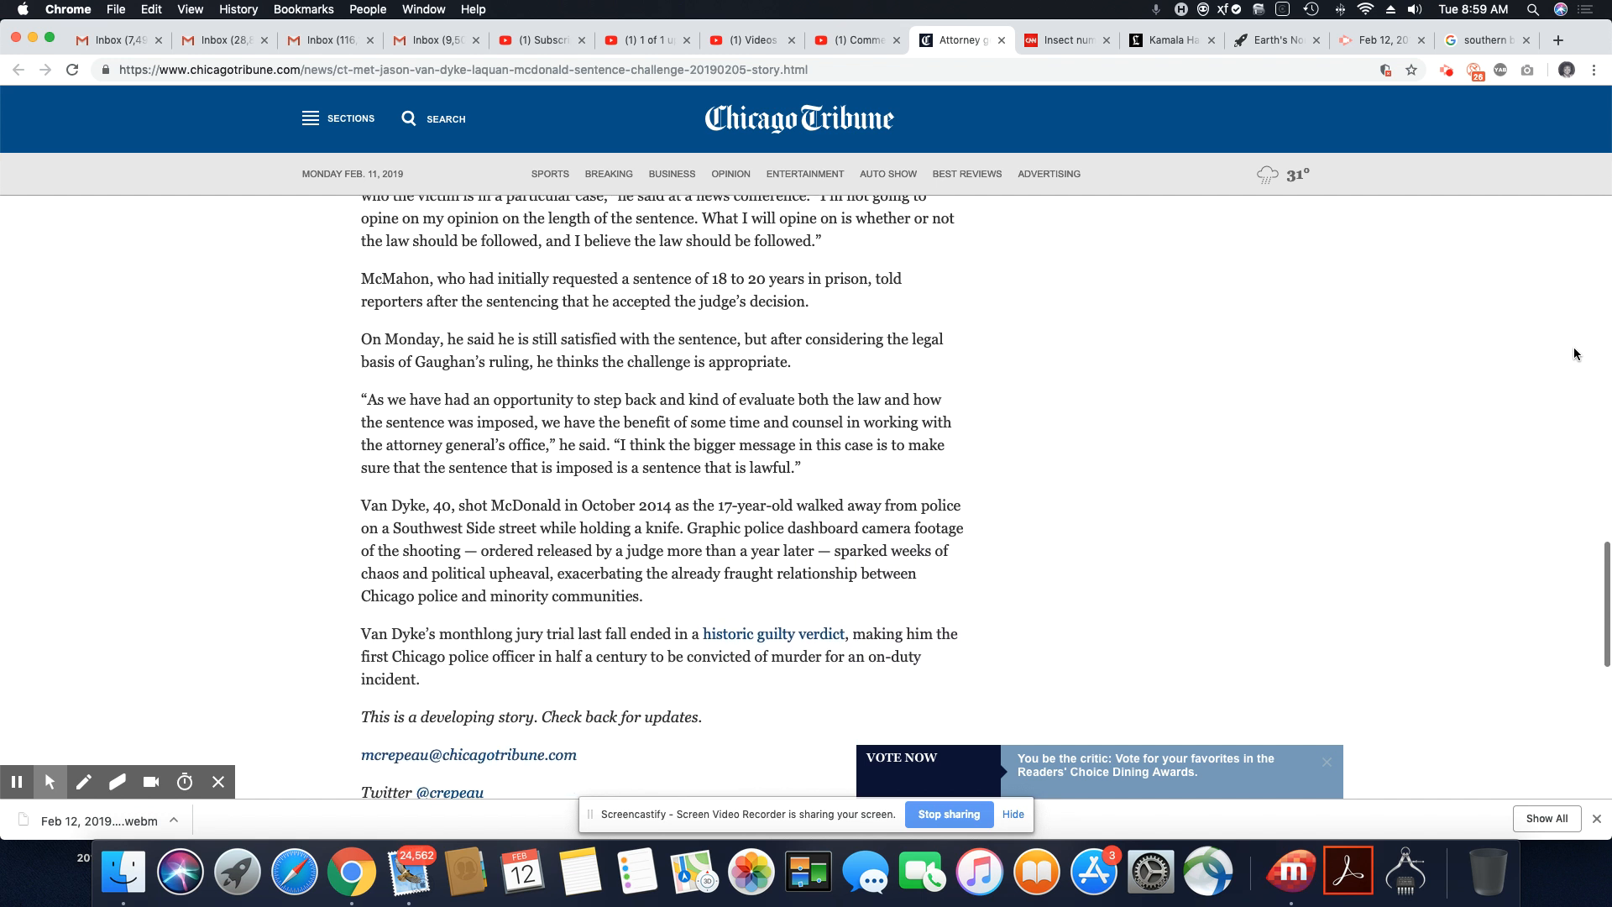
{"action": "scroll", "scroll_direction": "down", "scroll_amount": 3}
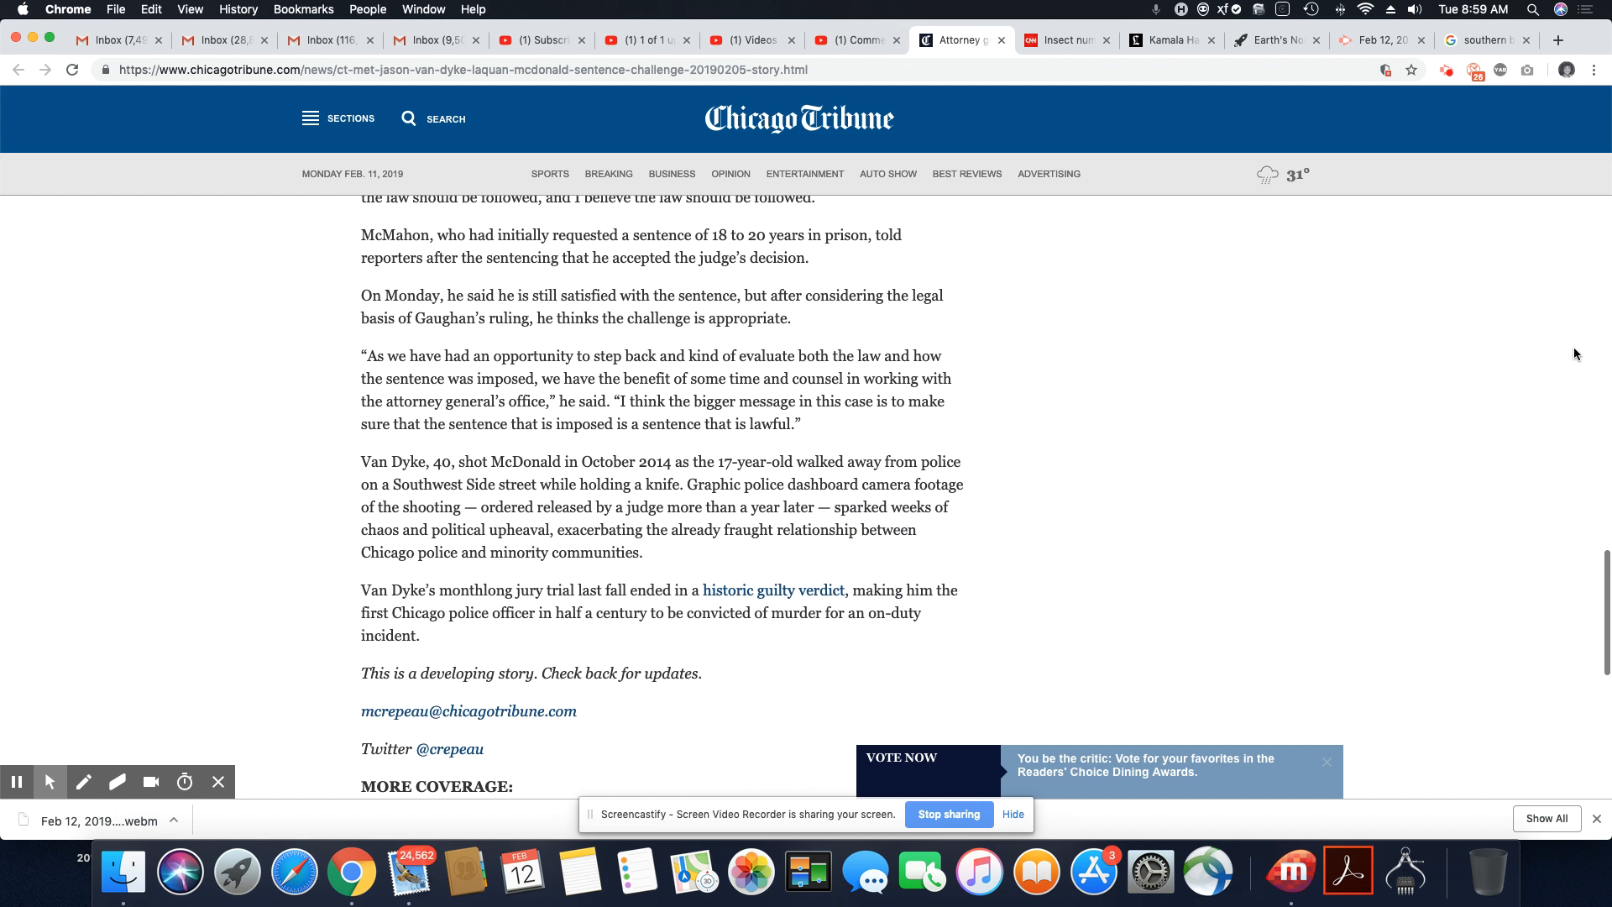
{"action": "scroll", "scroll_direction": "down", "scroll_amount": 3}
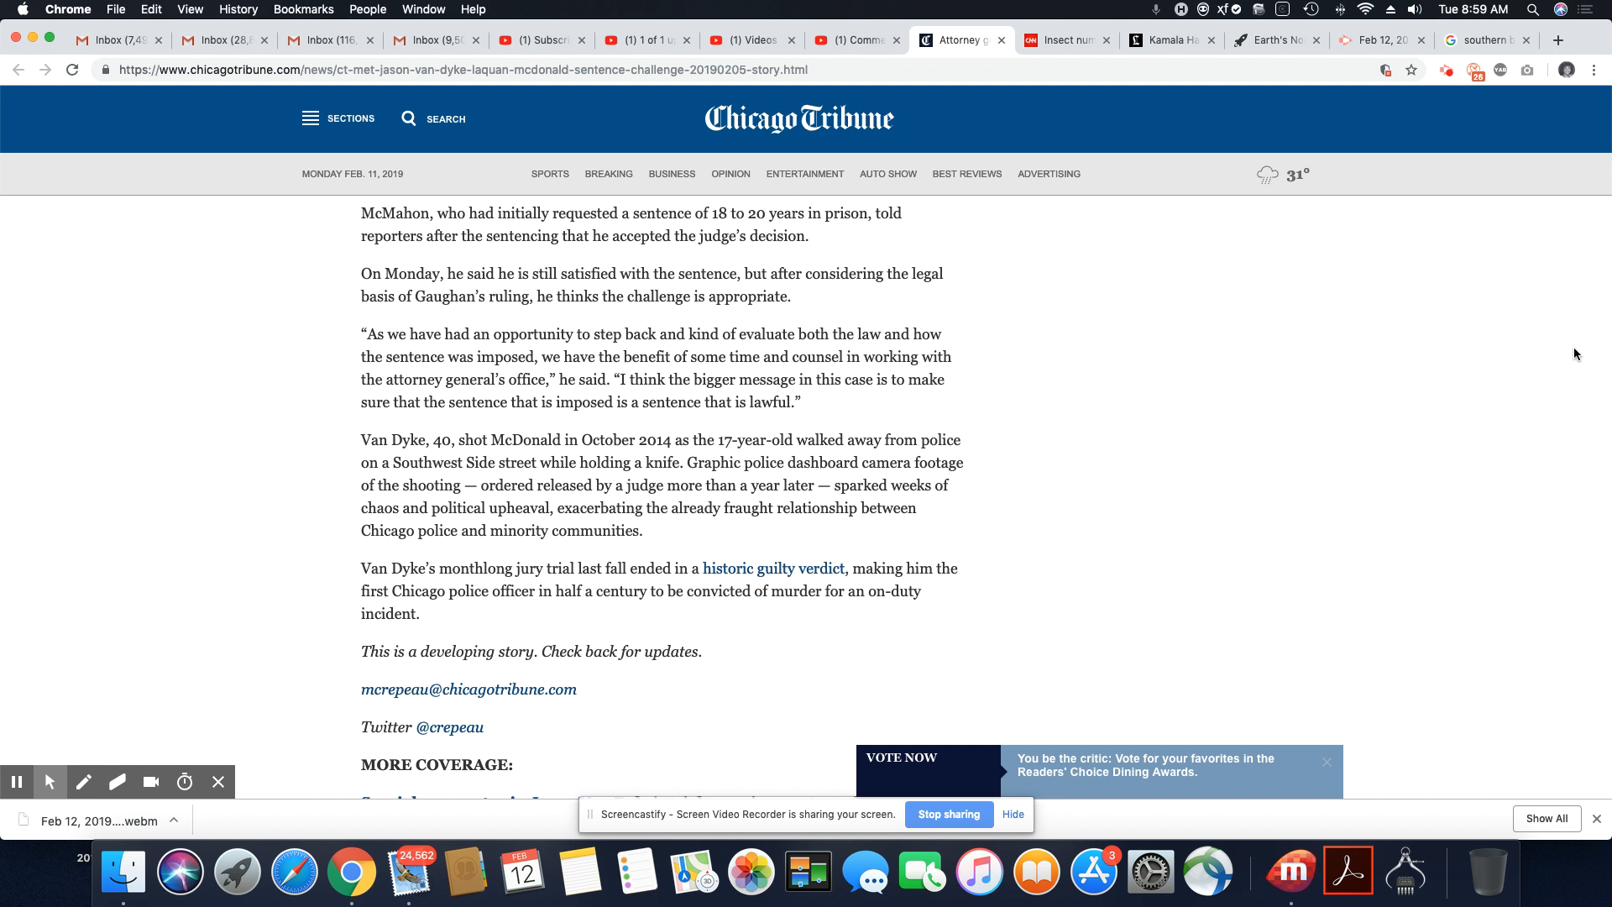
{"action": "scroll", "scroll_direction": "up", "scroll_amount": 3}
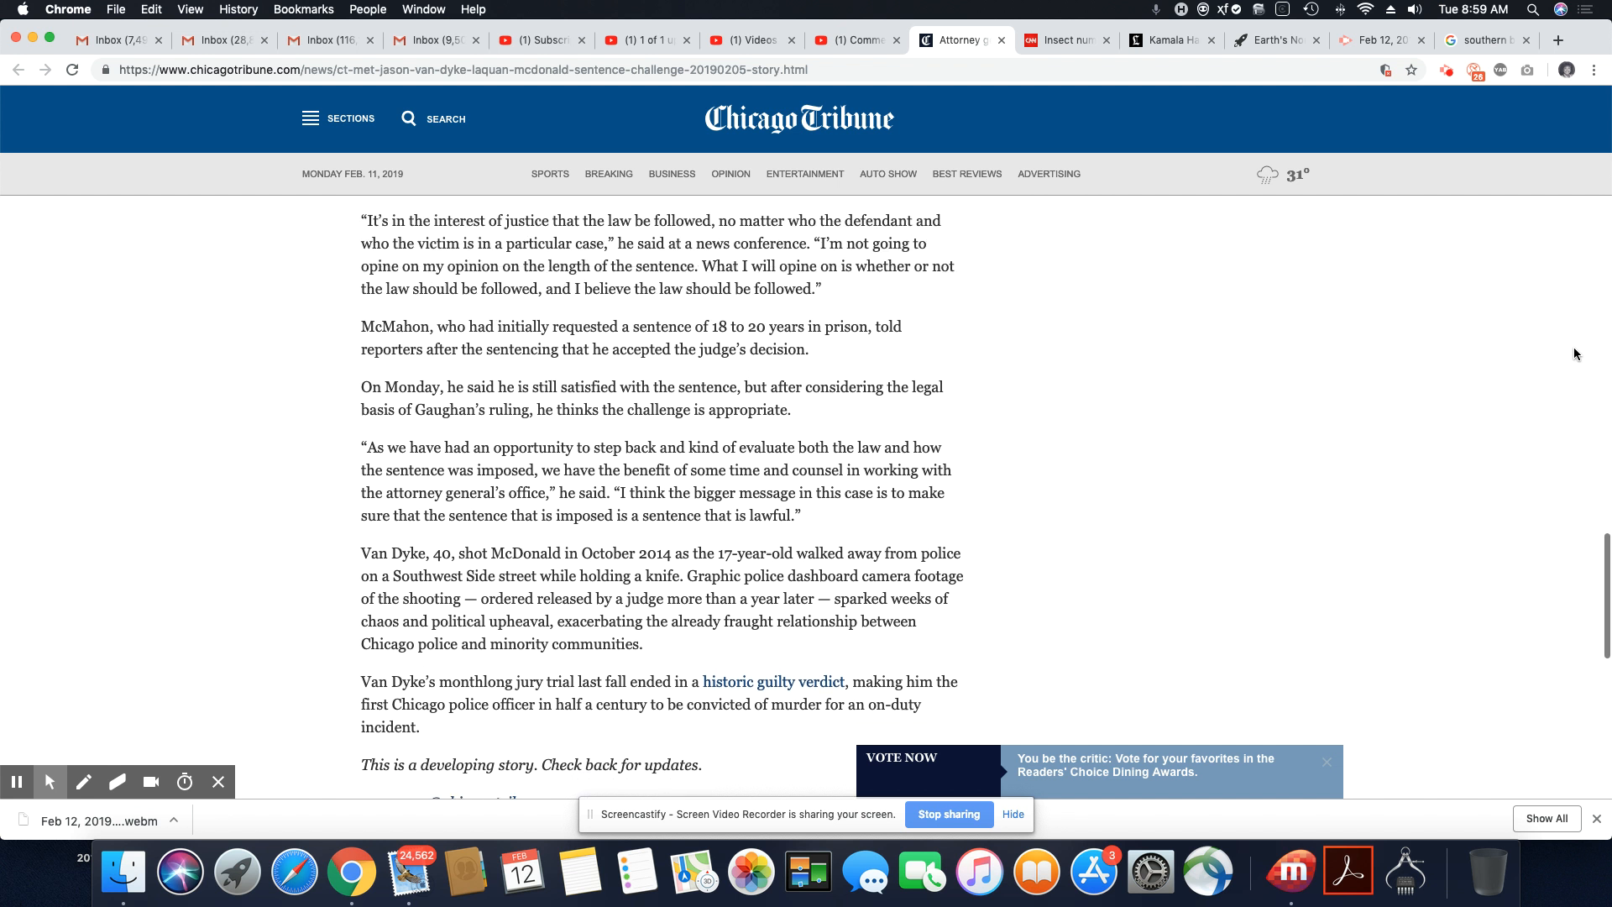
{"action": "scroll", "scroll_direction": "down", "scroll_amount": 3}
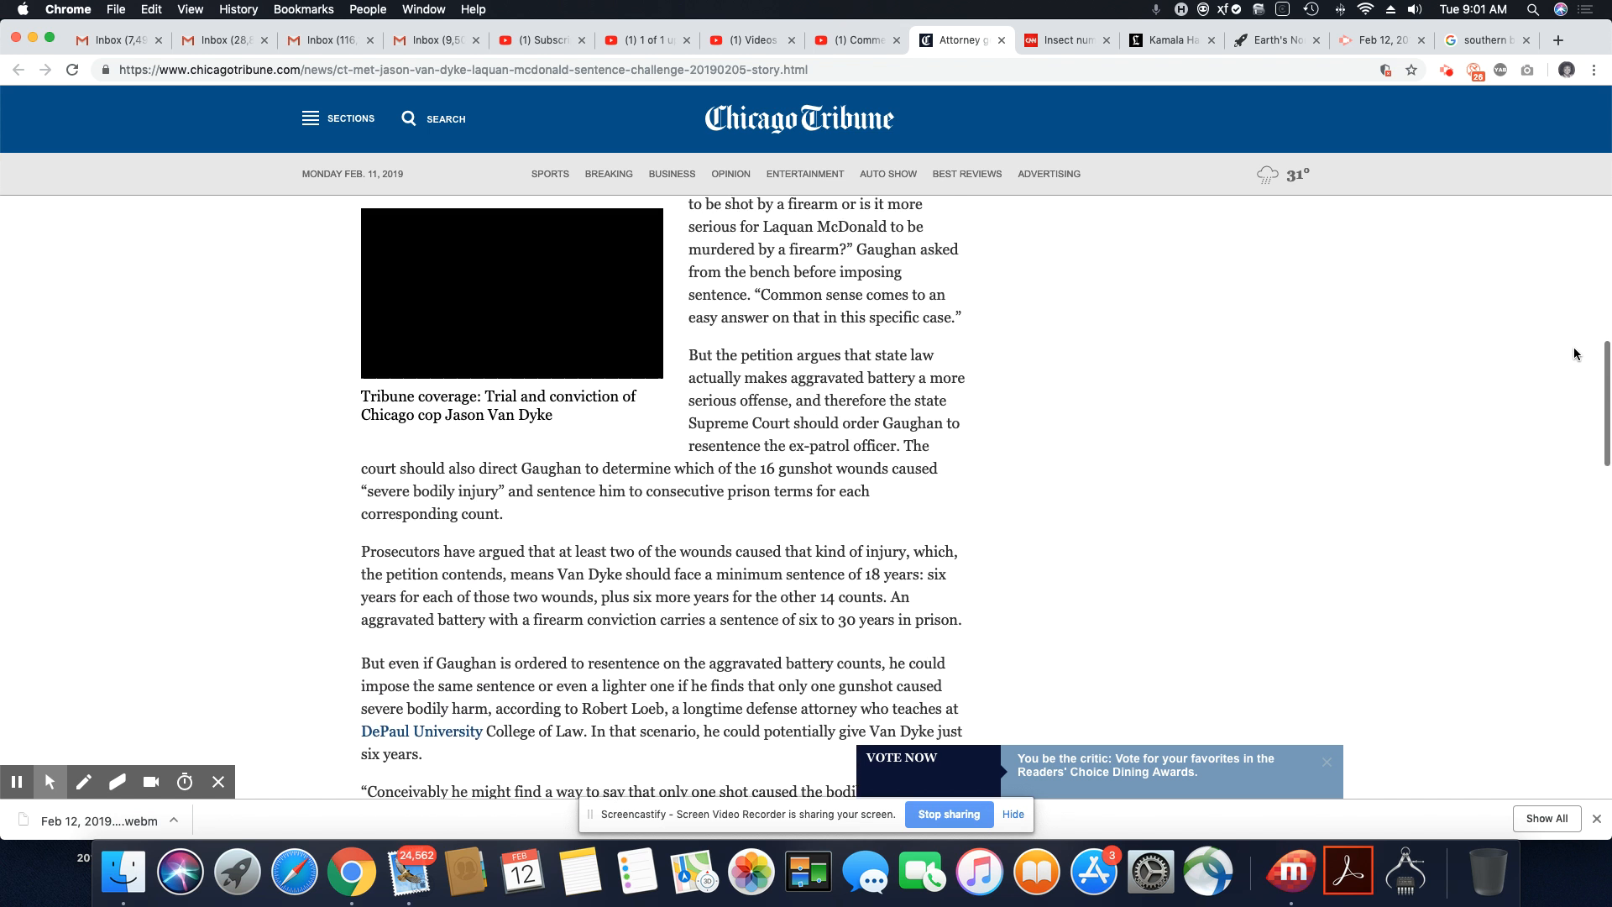
{"action": "scroll", "scroll_direction": "up", "scroll_amount": 3}
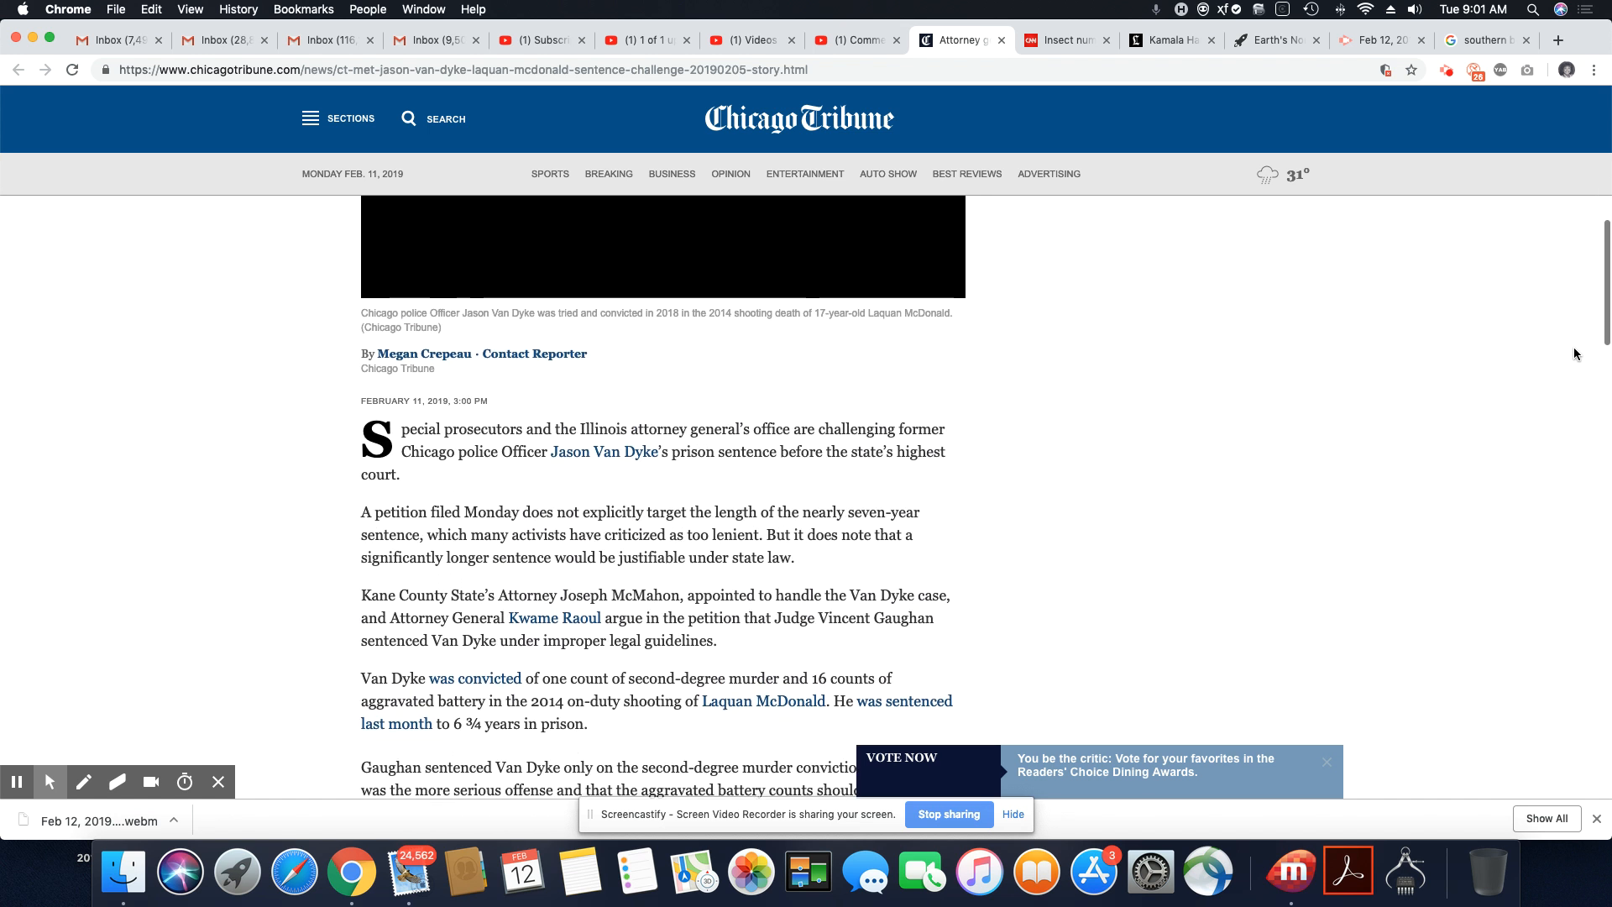
{"action": "scroll", "scroll_direction": "up", "scroll_amount": 3}
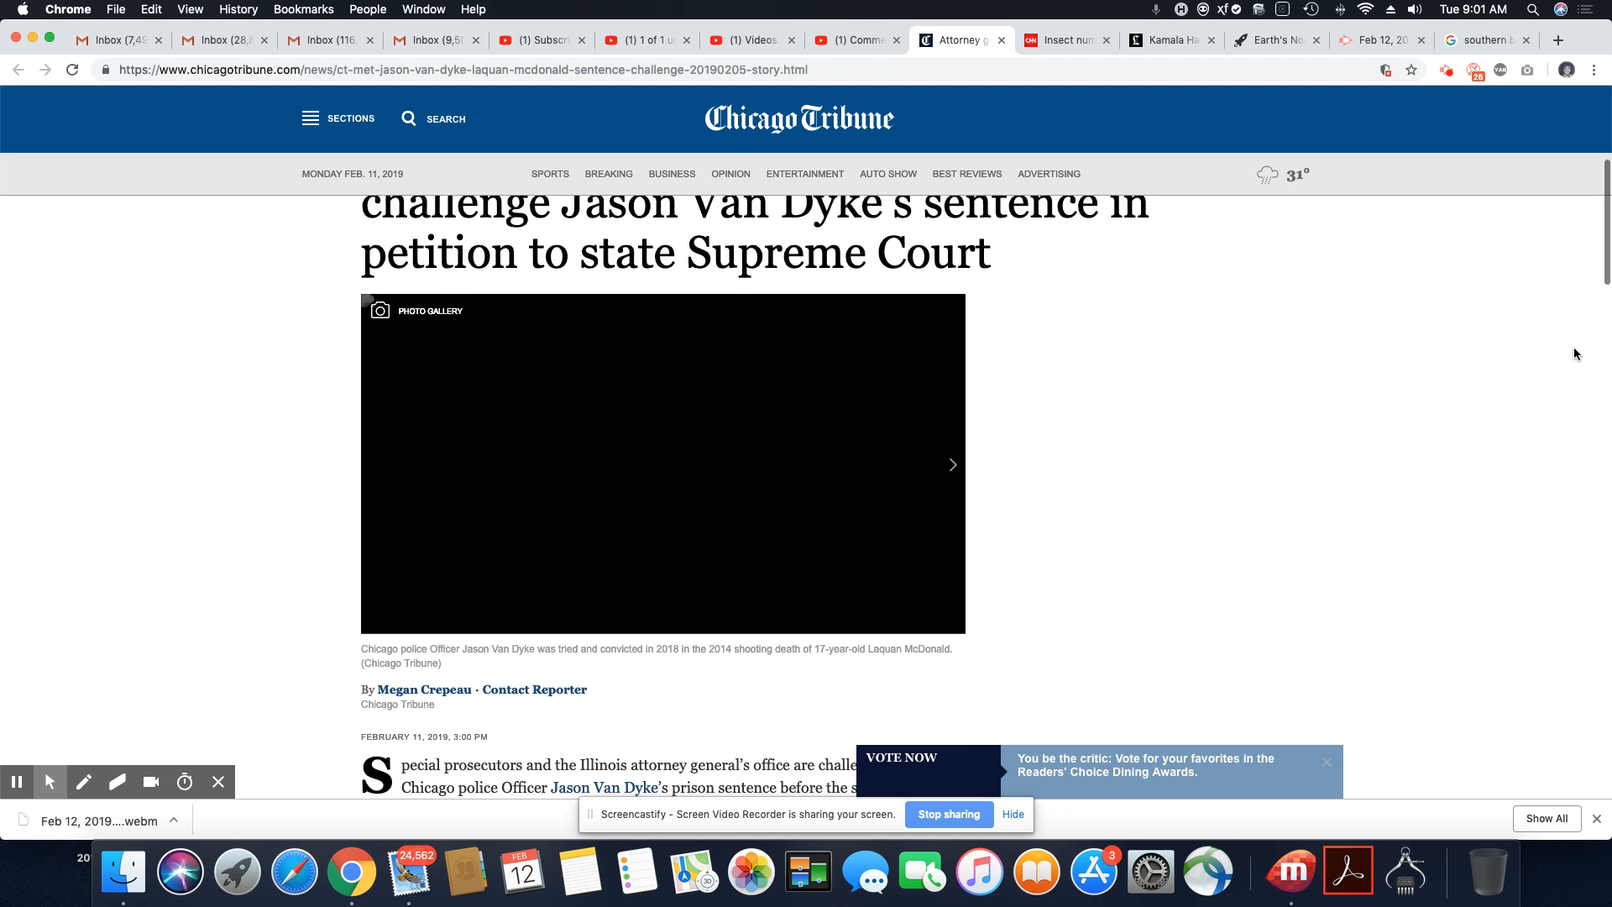
{"action": "scroll", "scroll_direction": "up", "scroll_amount": 3}
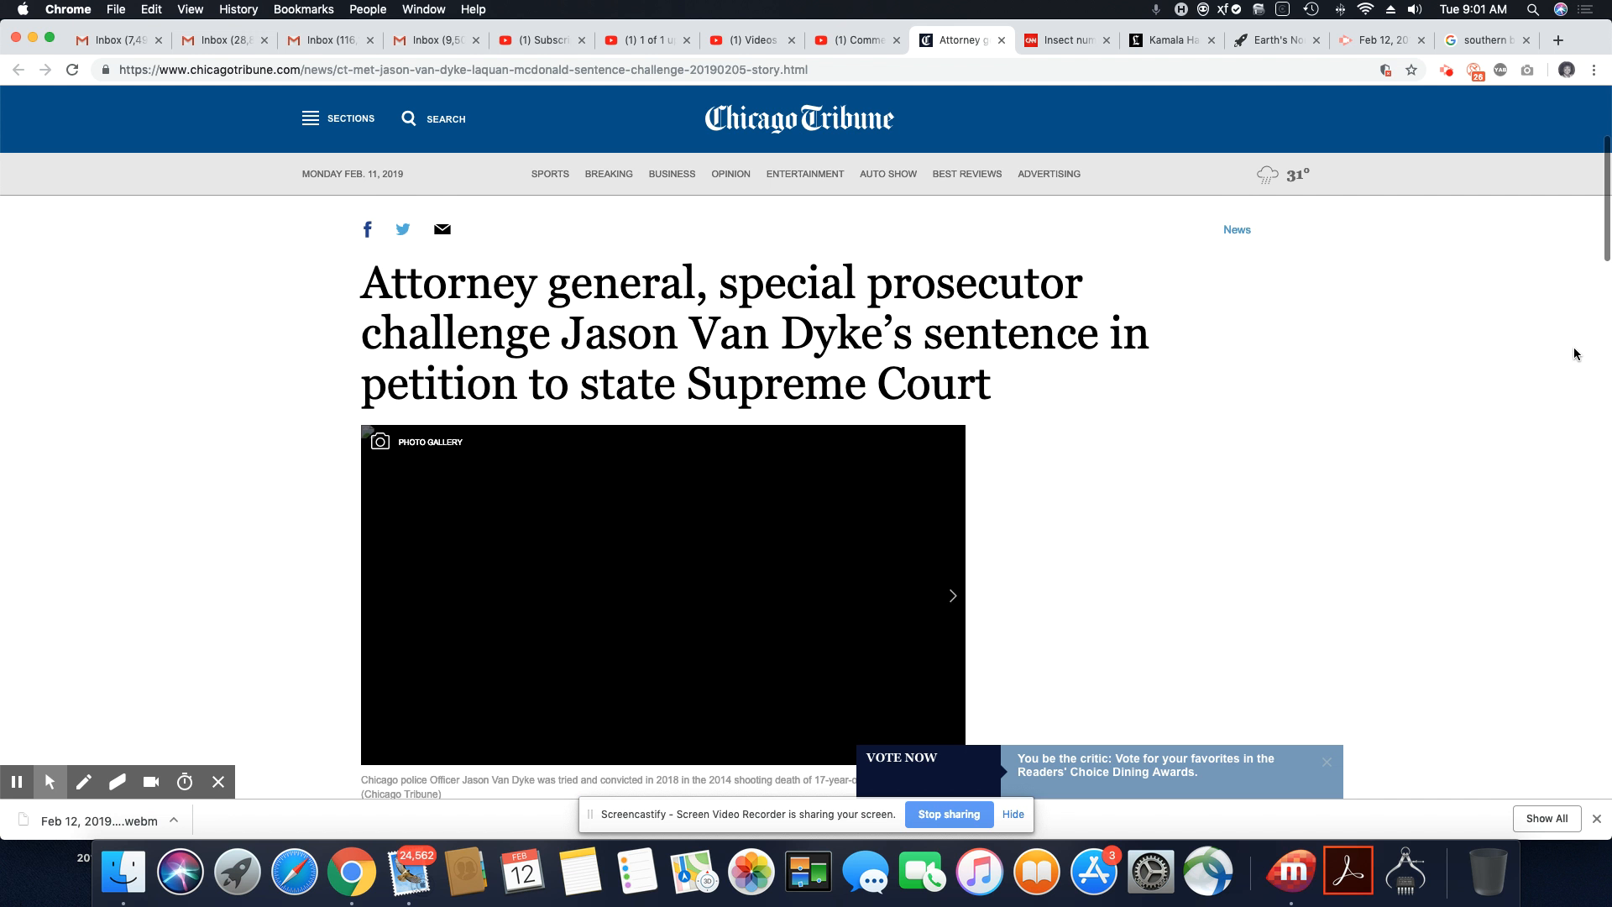
{"action": "scroll", "scroll_direction": "down", "scroll_amount": 3}
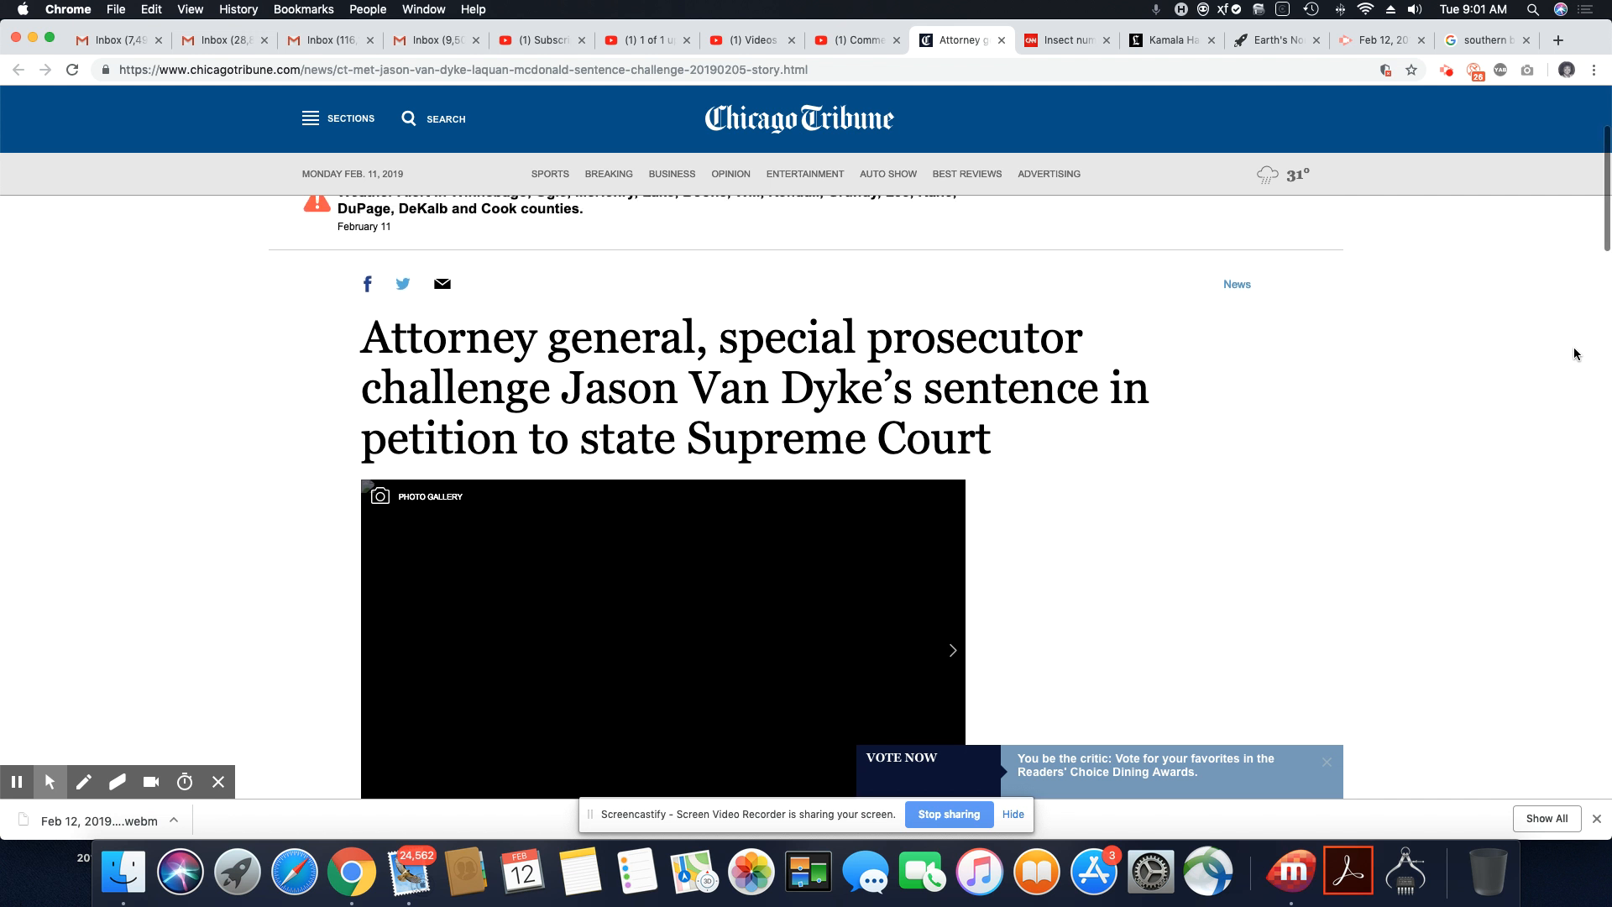